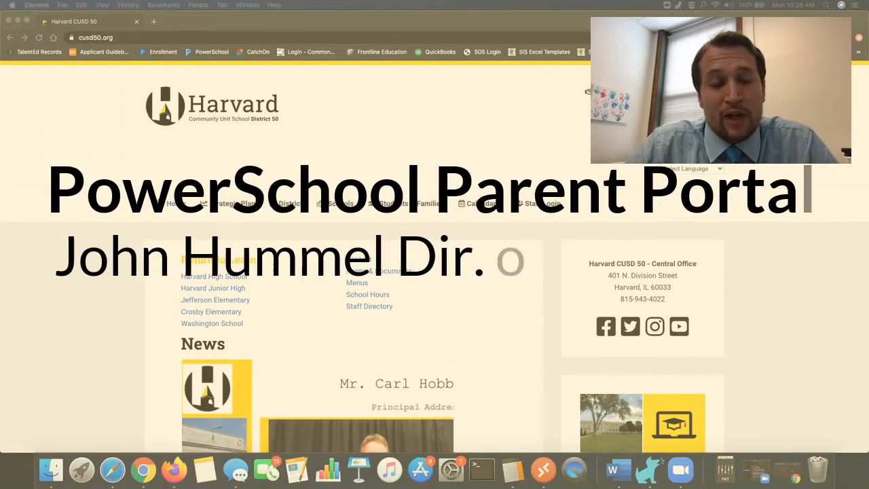
# Go from Harvard CUSD 50's Students & Families resources to PowerSchool's blank Create Parent Account form
pyautogui.write('of Technology')
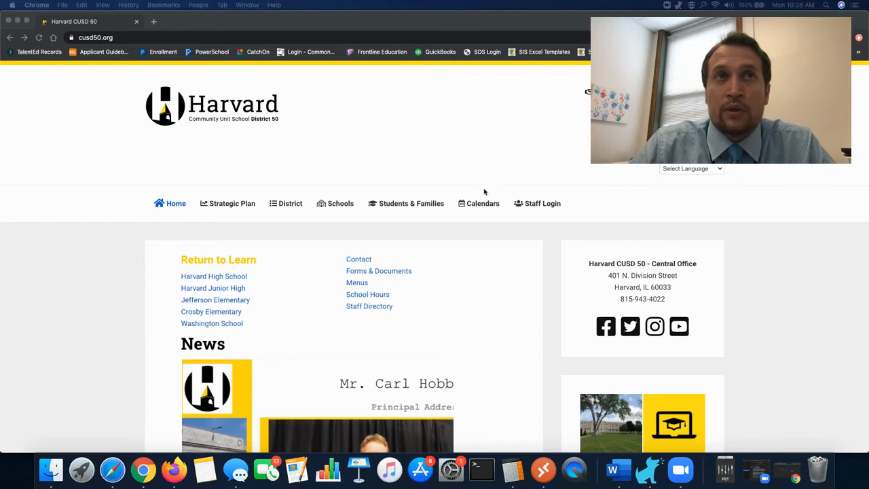
pyautogui.moveTo(379, 192)
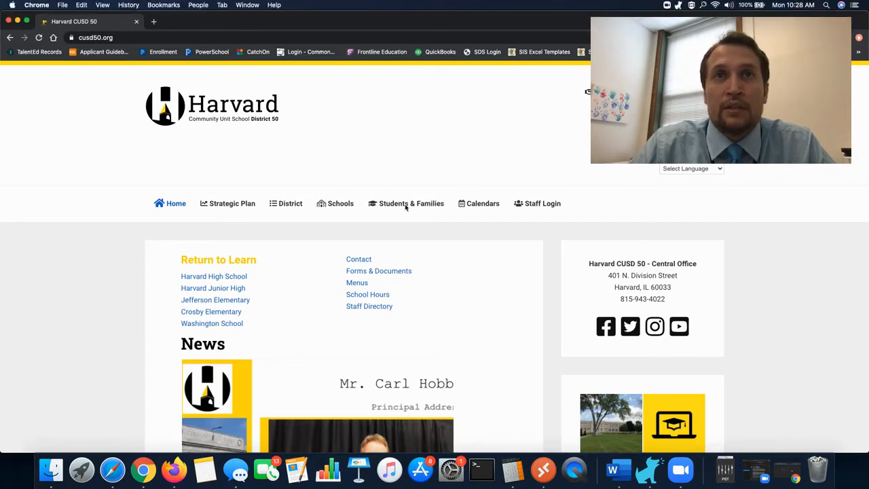
pyautogui.click(411, 203)
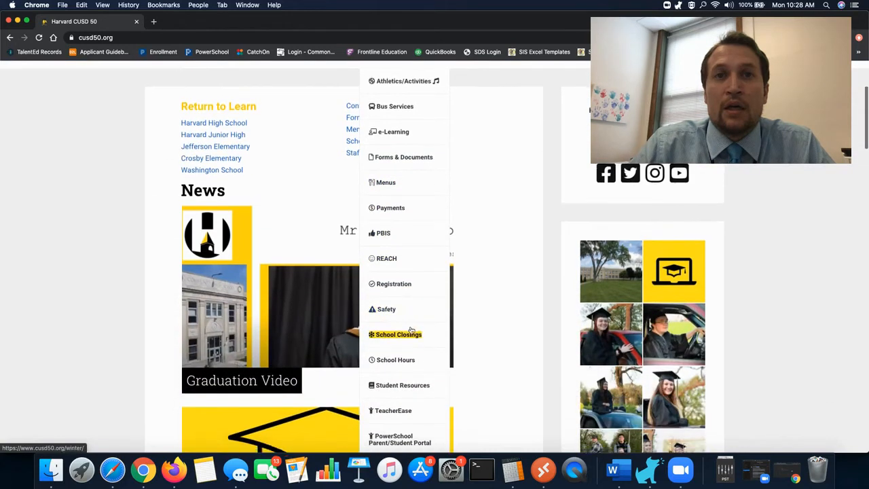
pyautogui.scroll(-3)
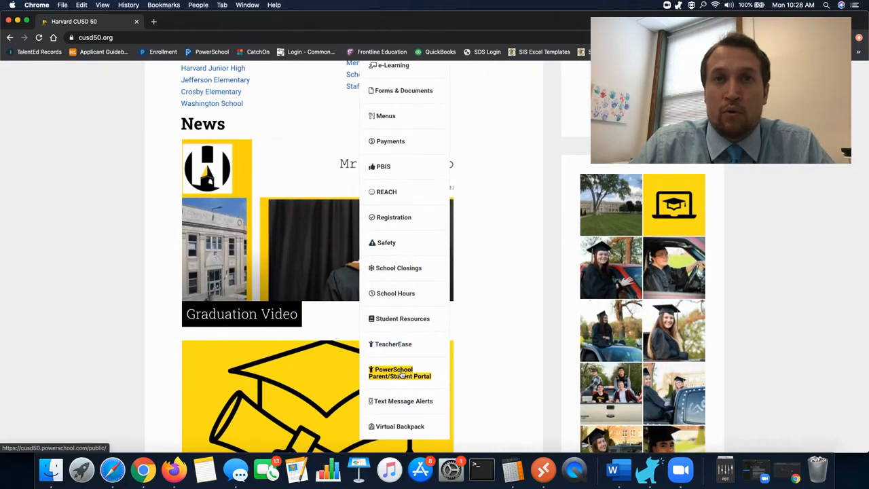
pyautogui.click(400, 373)
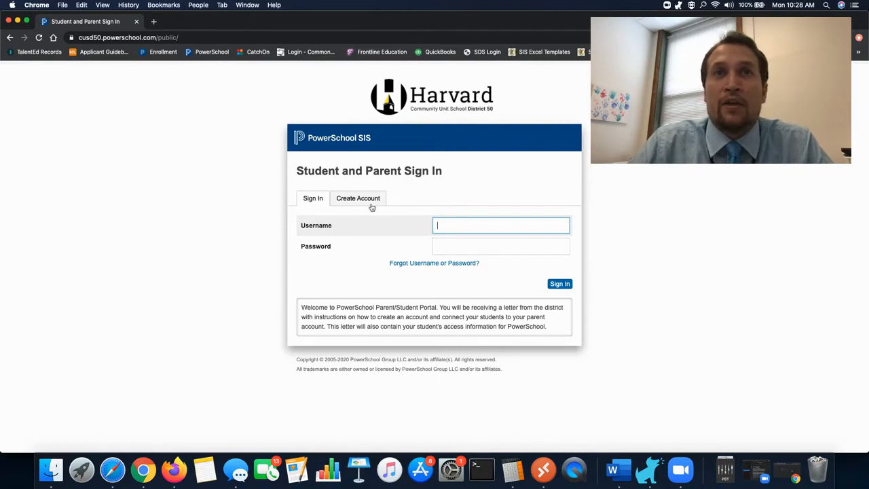
pyautogui.click(358, 197)
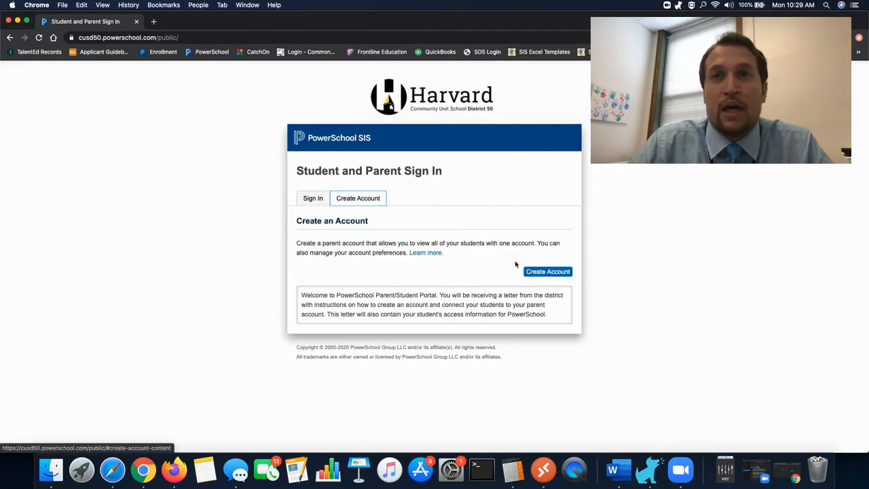
pyautogui.click(547, 272)
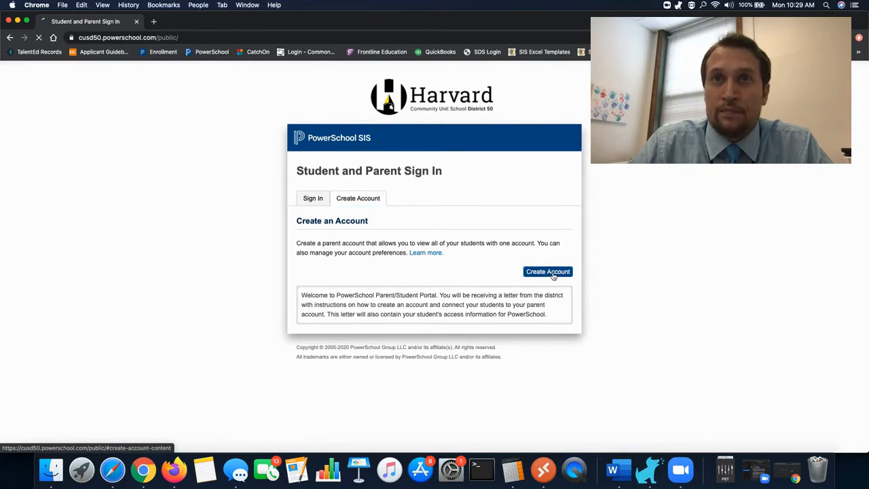
pyautogui.click(548, 271)
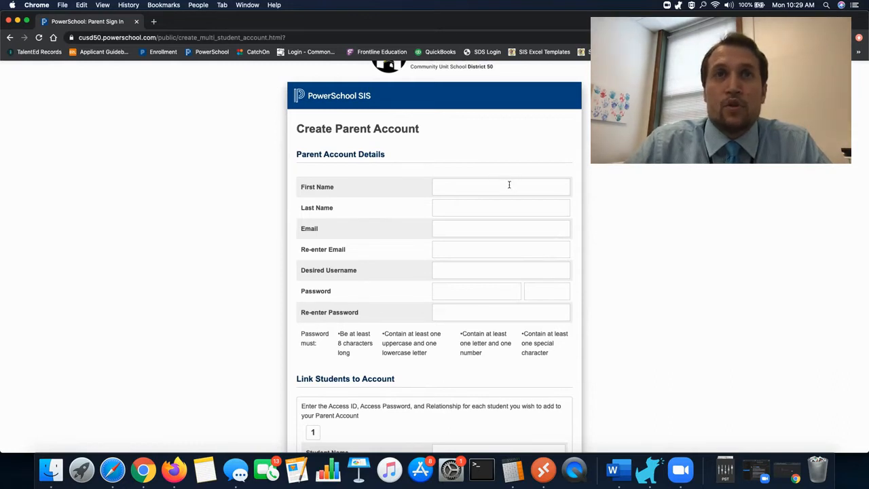
pyautogui.moveTo(505, 263)
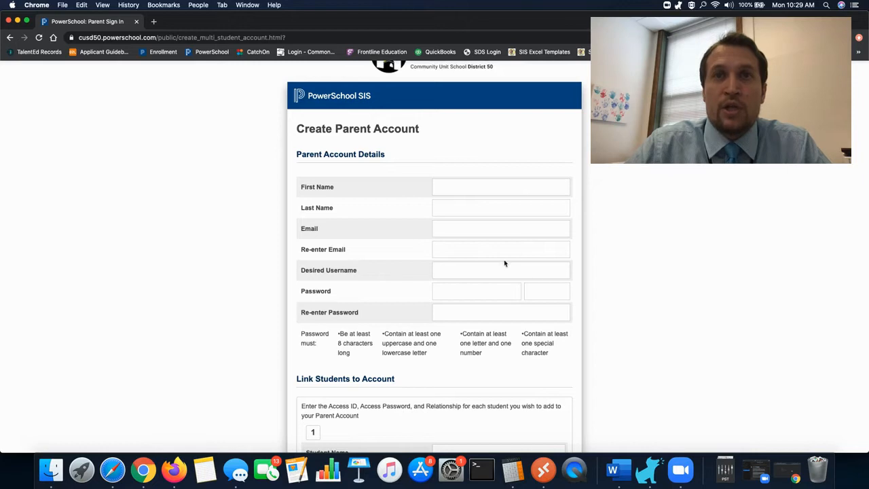
pyautogui.moveTo(295, 294)
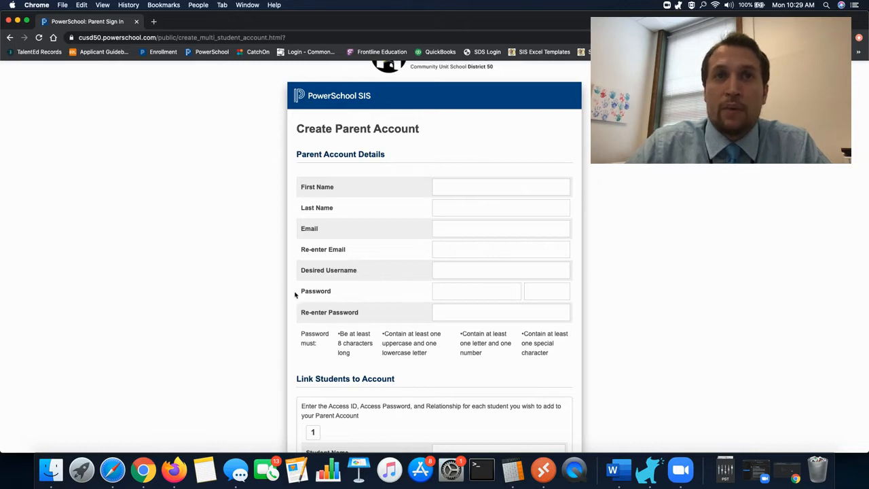
pyautogui.moveTo(563, 354)
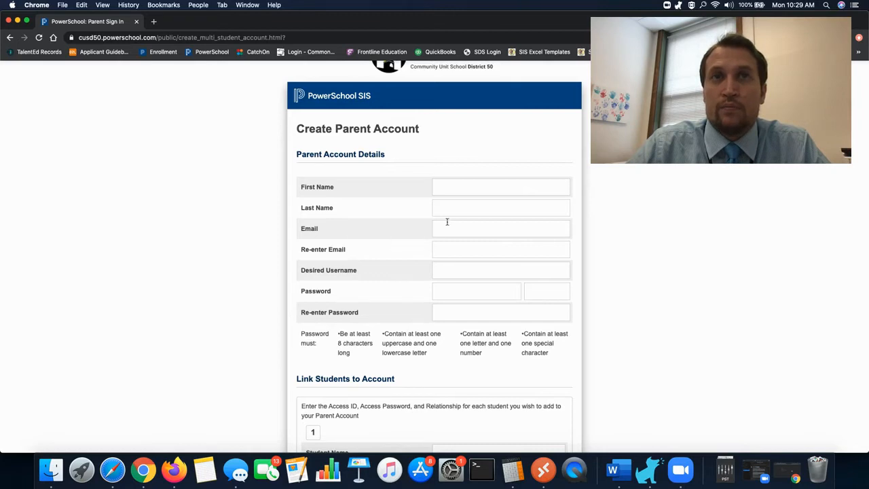
# Enter the parent's first and last name, matching email, username and password
pyautogui.click(500, 187)
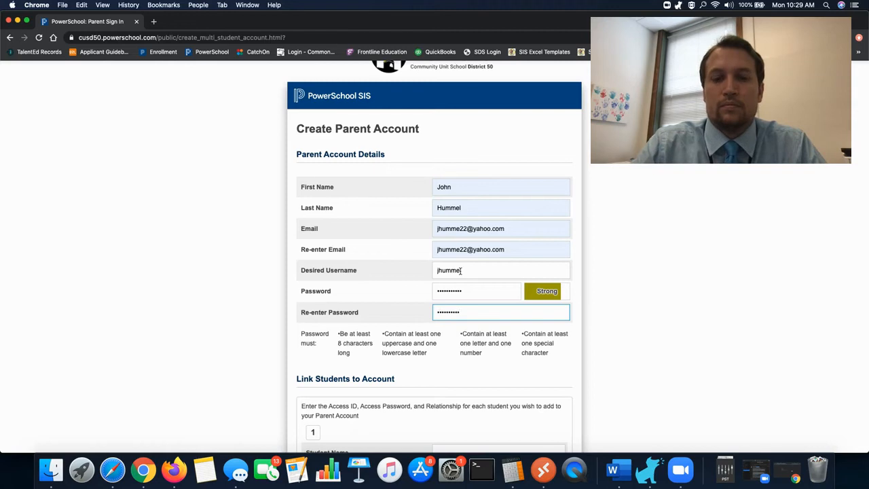
pyautogui.scroll(-3)
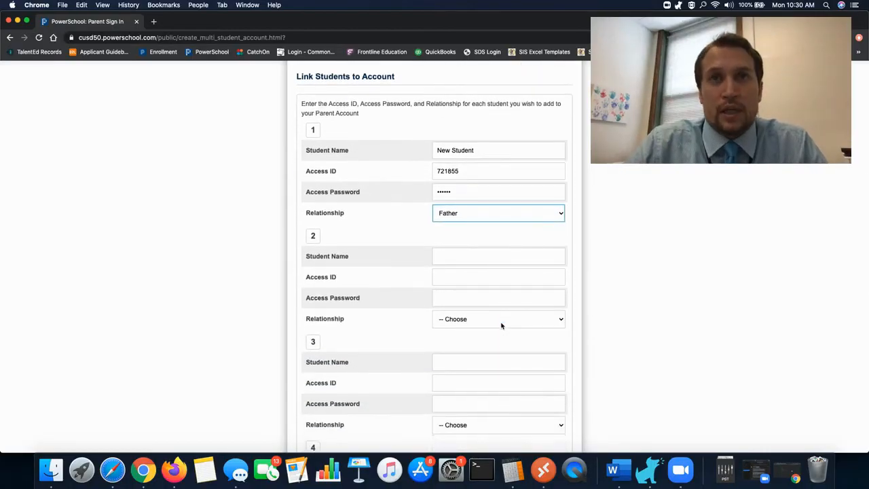
# Link New Student as Father with access ID and password, then submit the account
pyautogui.scroll(-3)
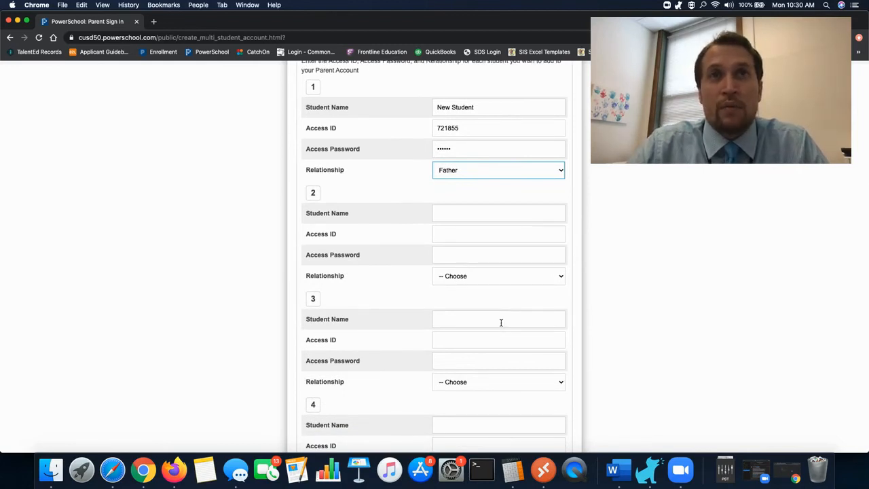
pyautogui.scroll(-3)
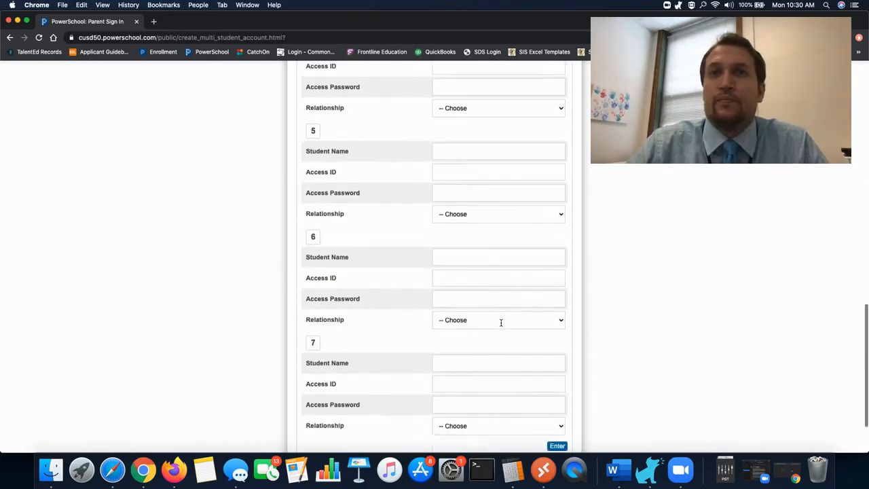
pyautogui.click(557, 368)
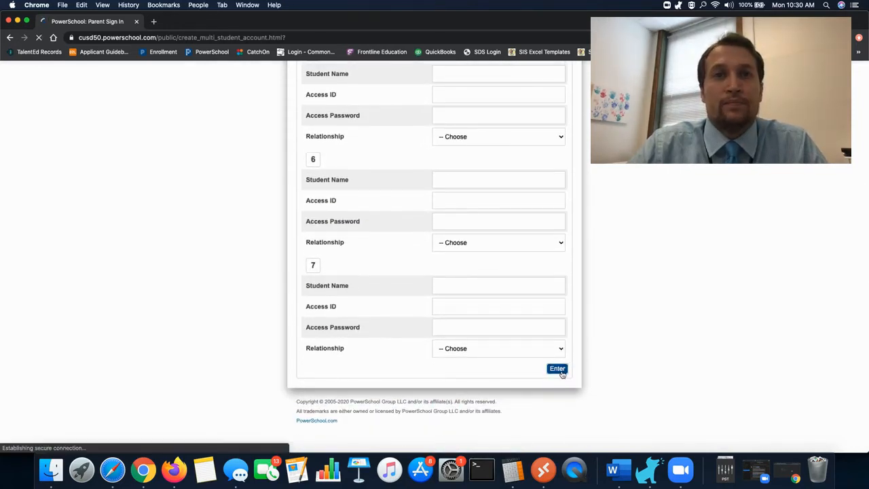
pyautogui.click(556, 368)
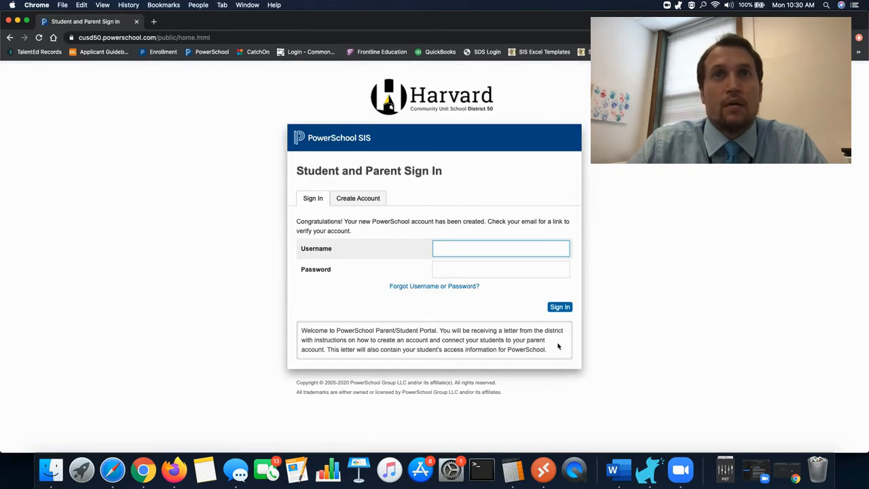
pyautogui.moveTo(533, 213)
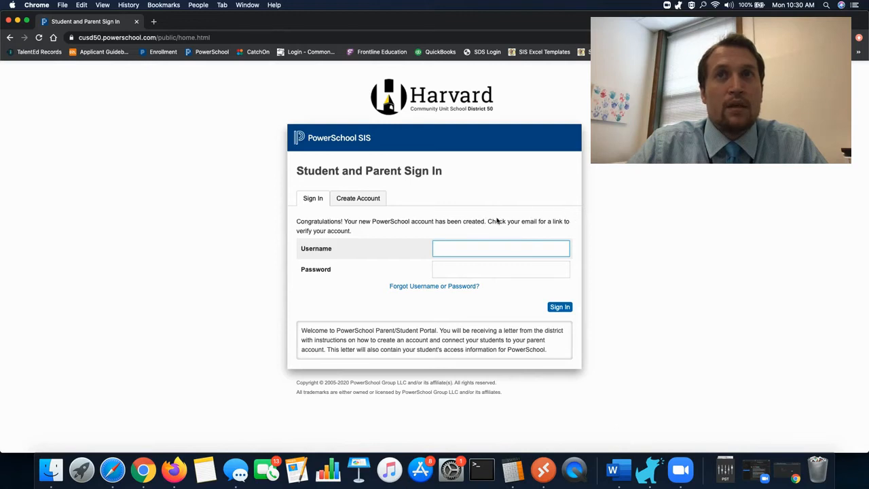
pyautogui.click(501, 248)
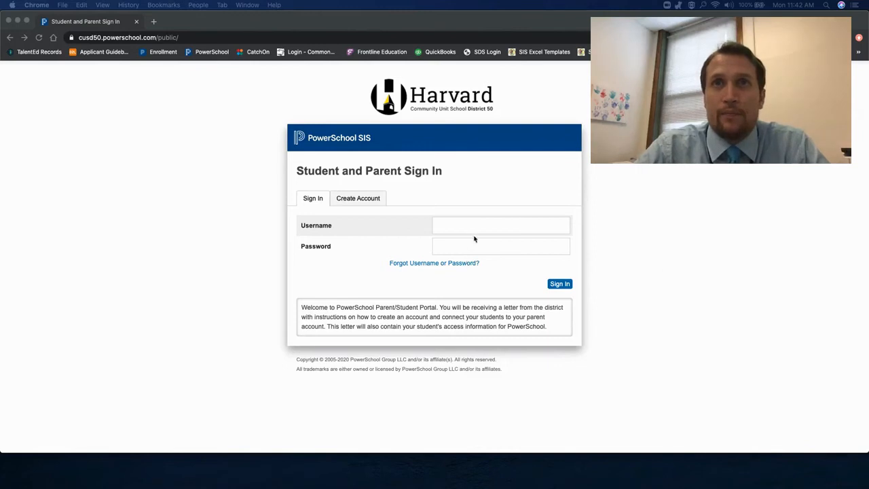
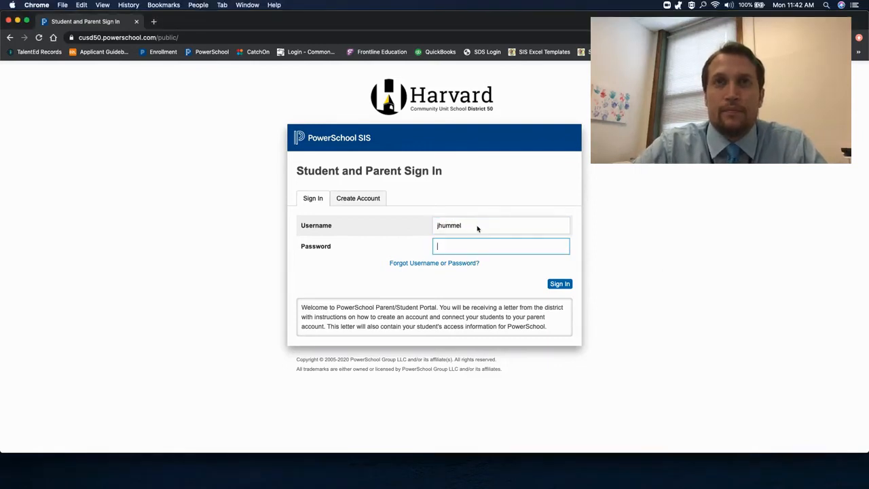
pyautogui.write('password')
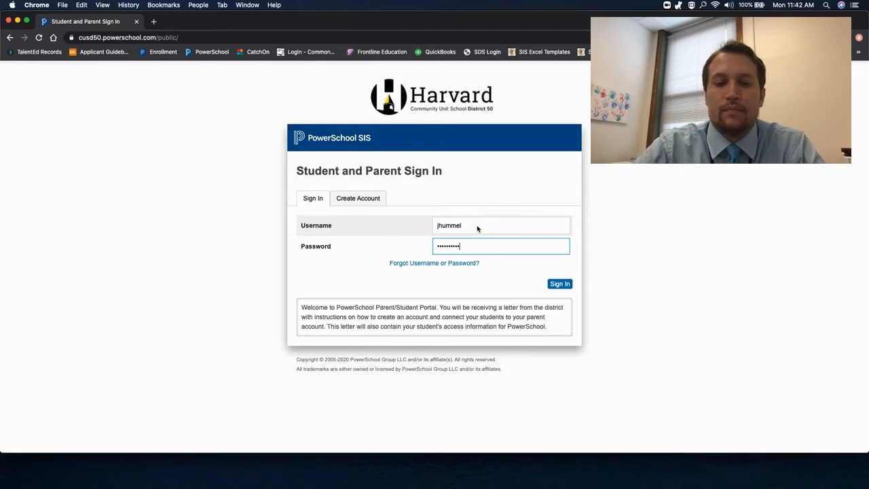
pyautogui.click(560, 284)
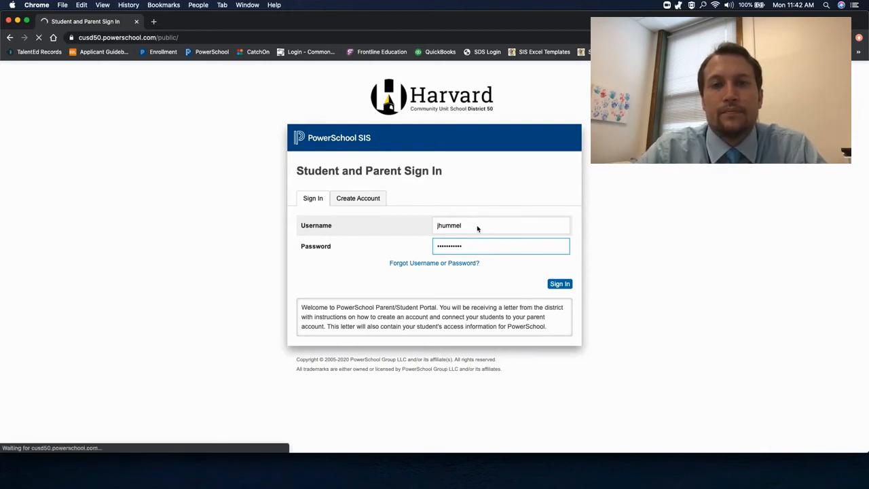
pyautogui.click(558, 283)
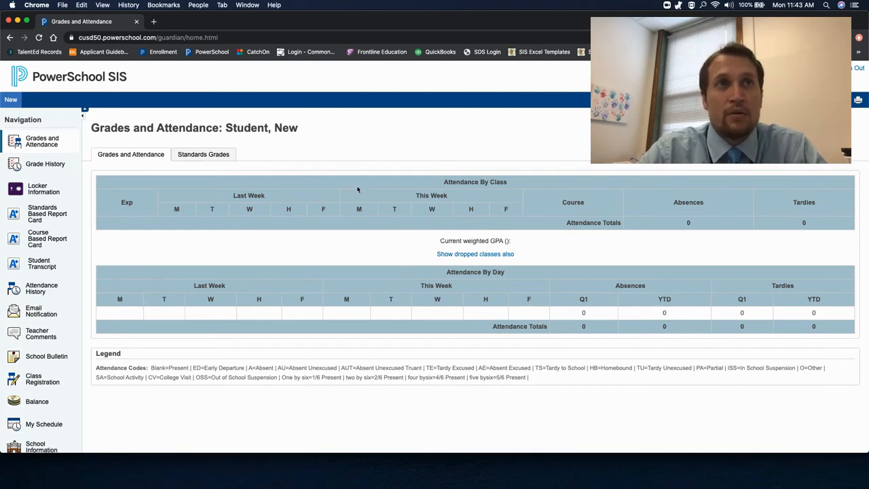
# Open Account Preferences > Students and bring up a blank Add Student dialog
pyautogui.scroll(-3)
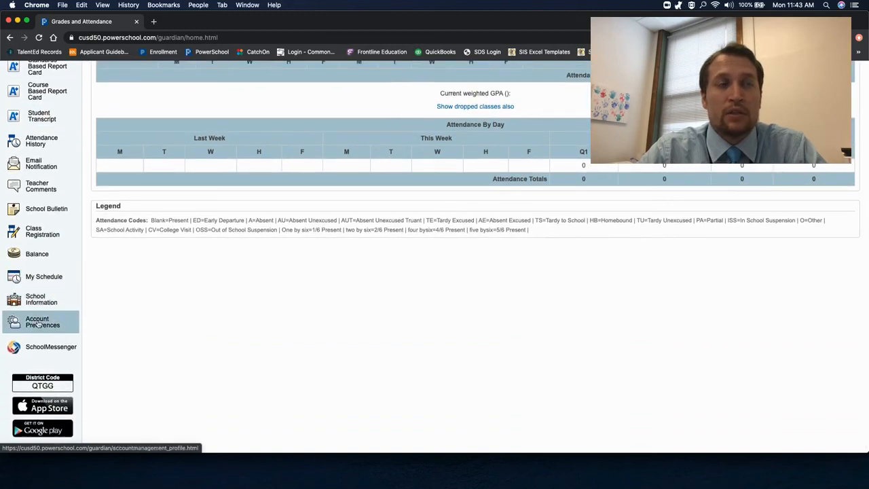
pyautogui.click(42, 321)
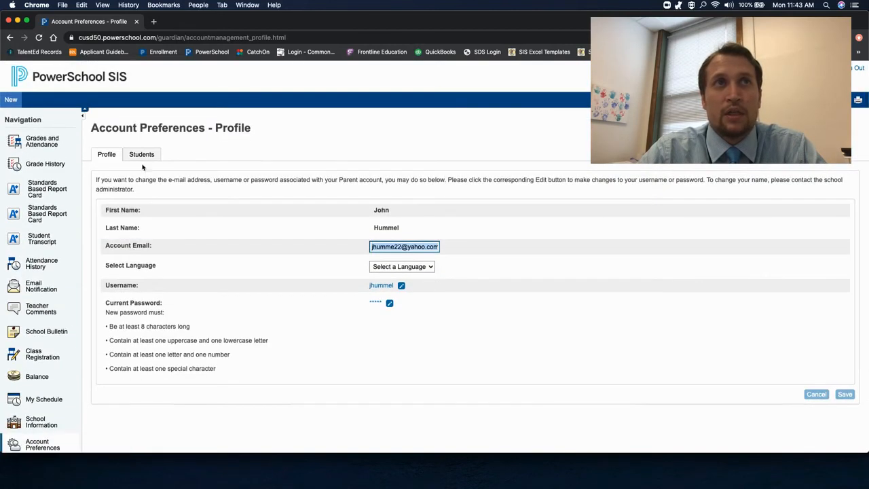
pyautogui.click(141, 155)
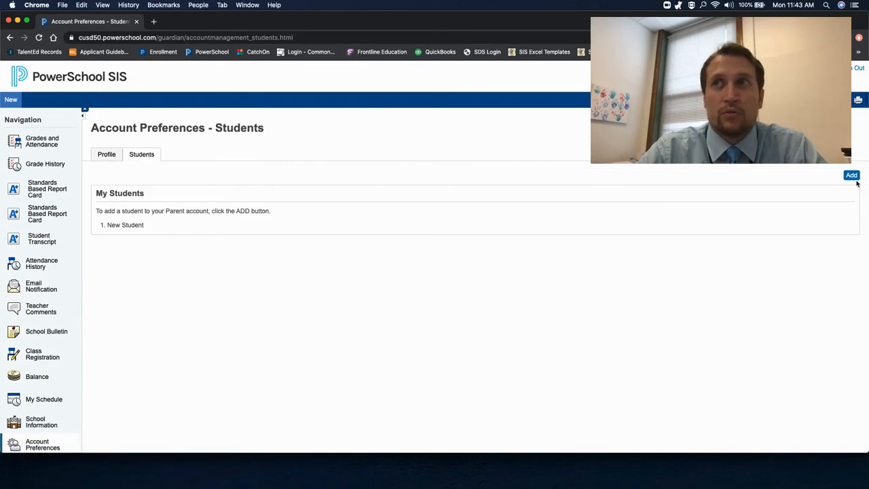
pyautogui.click(851, 175)
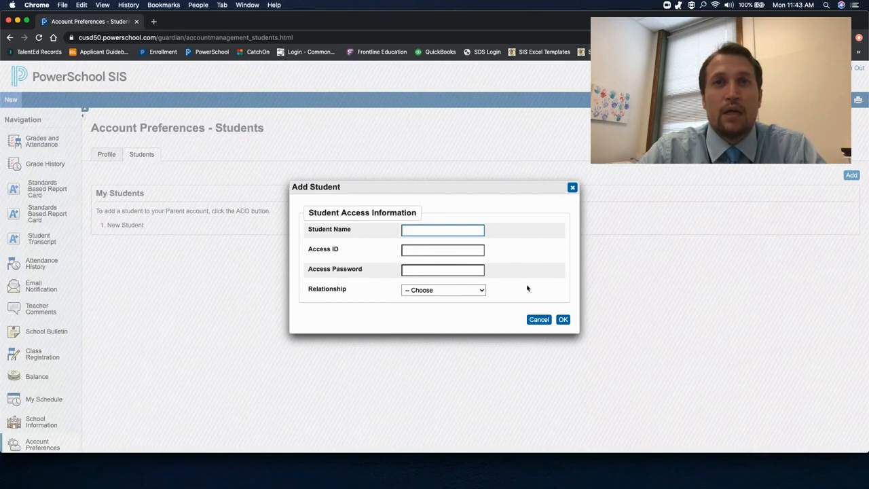